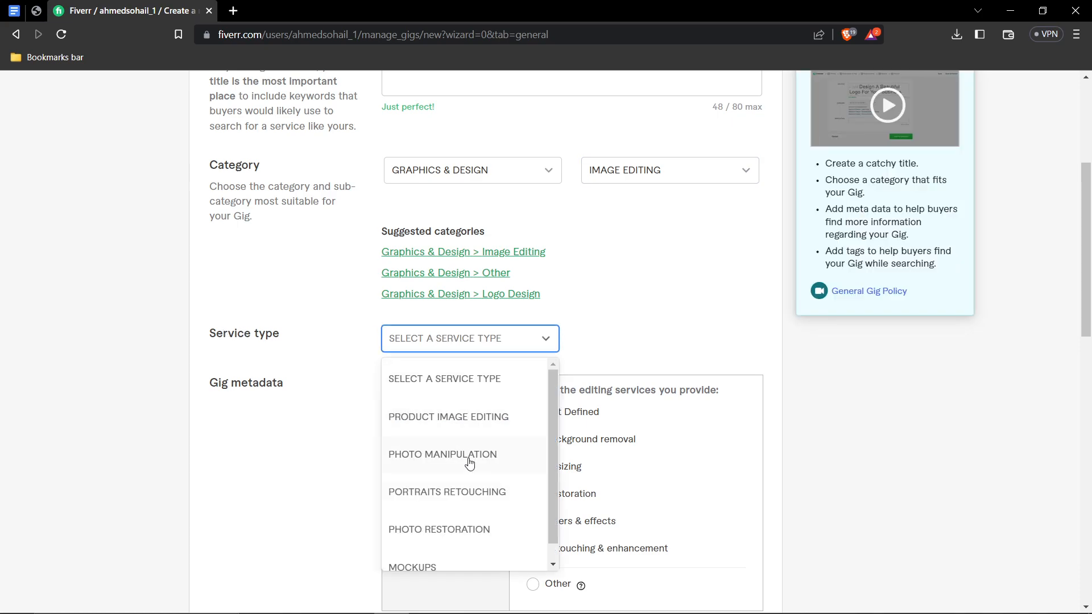
# - Choose the gig's service type and name the package titles as removing background from 1 photo
pyautogui.scroll(-3)
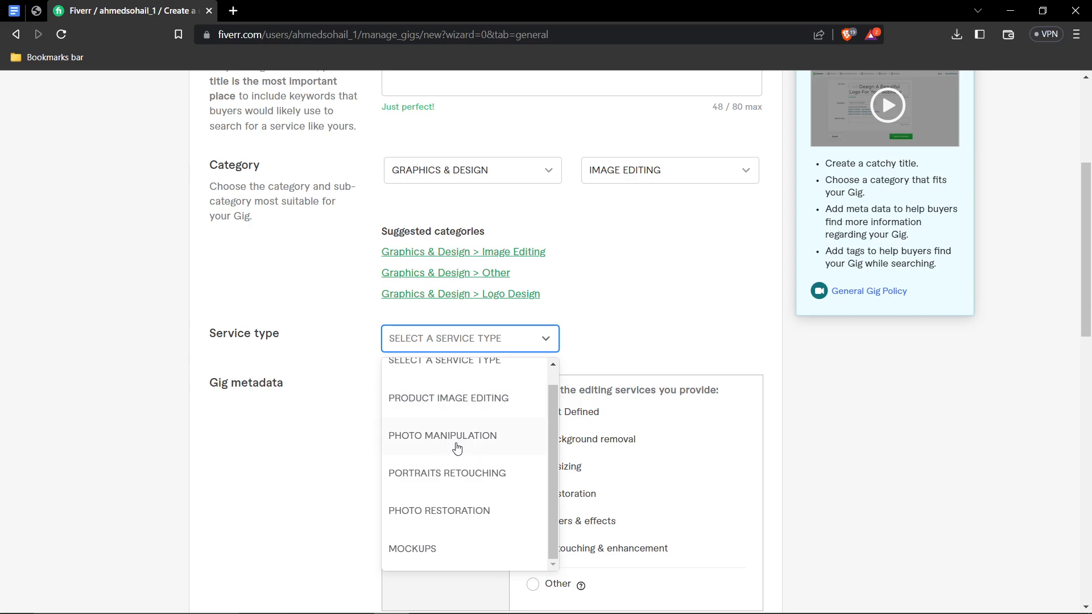
pyautogui.click(449, 399)
pyautogui.write('remove')
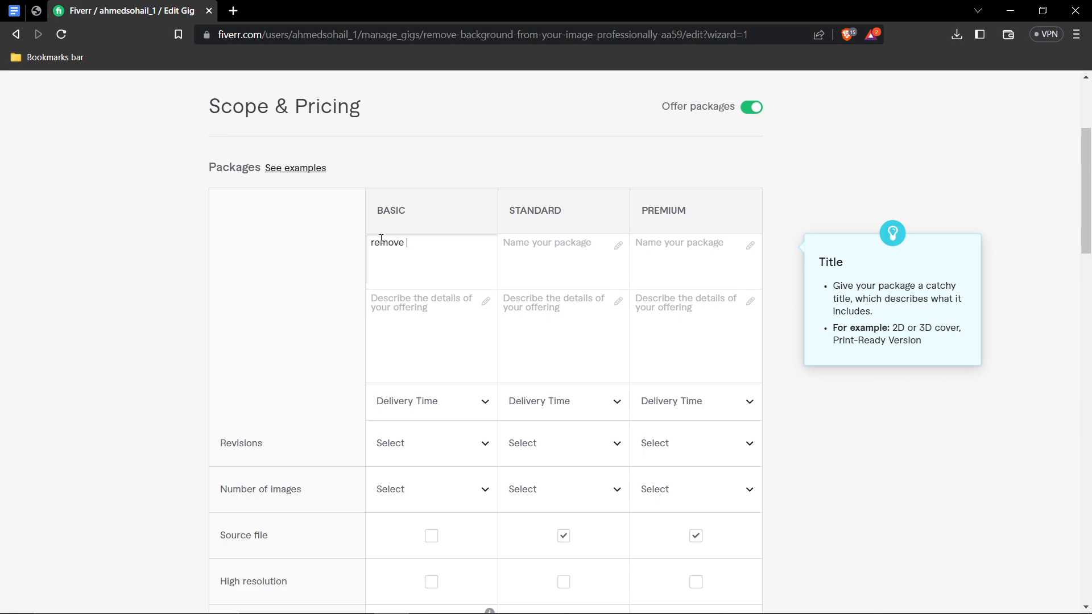
pyautogui.write('bavkground from')
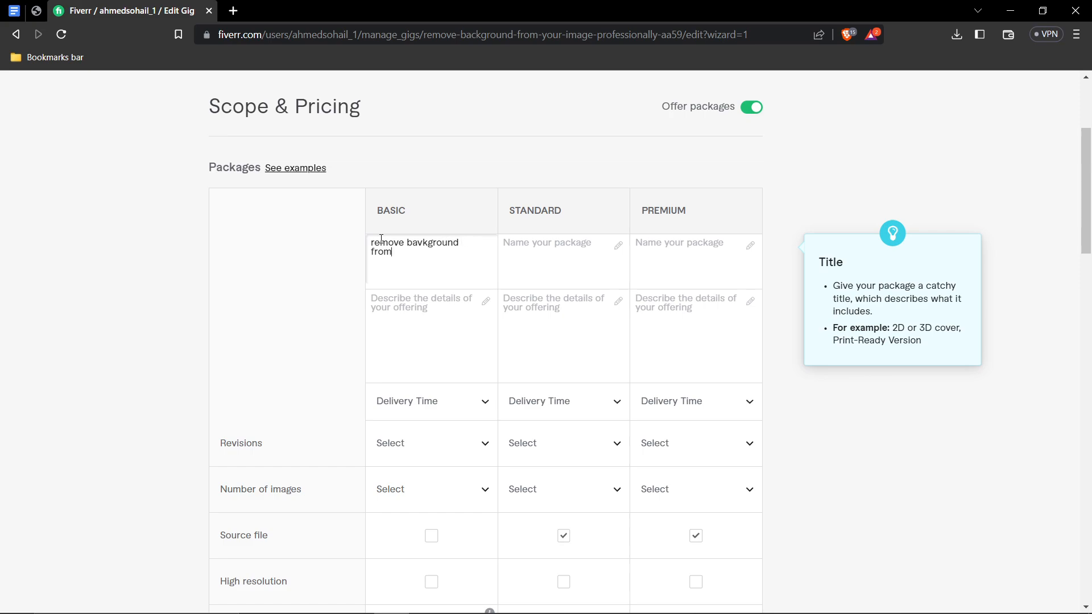
pyautogui.write('1')
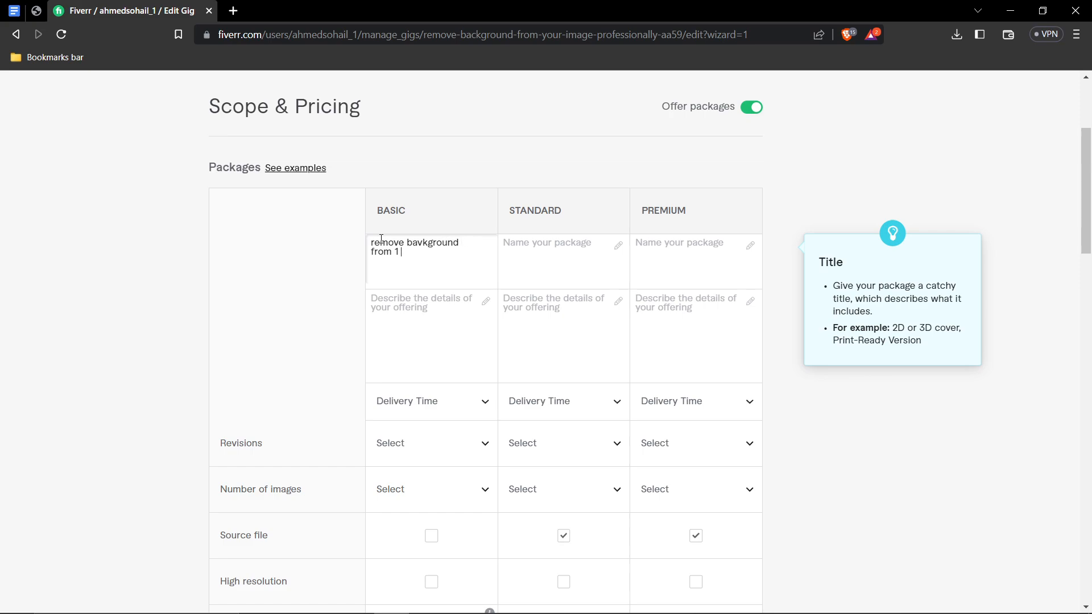
pyautogui.write('remove background from 5 photos')
pyautogui.click(697, 262)
pyautogui.write('remove background from 10 photos')
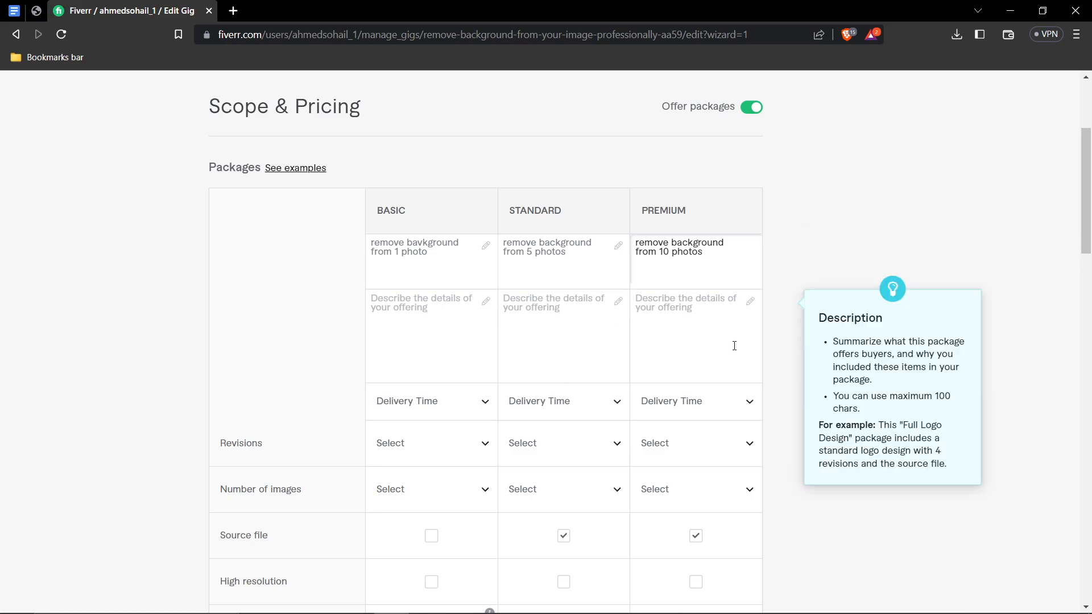
pyautogui.scroll(-3)
pyautogui.write('Seperate the desired subject from the rest of the photo.')
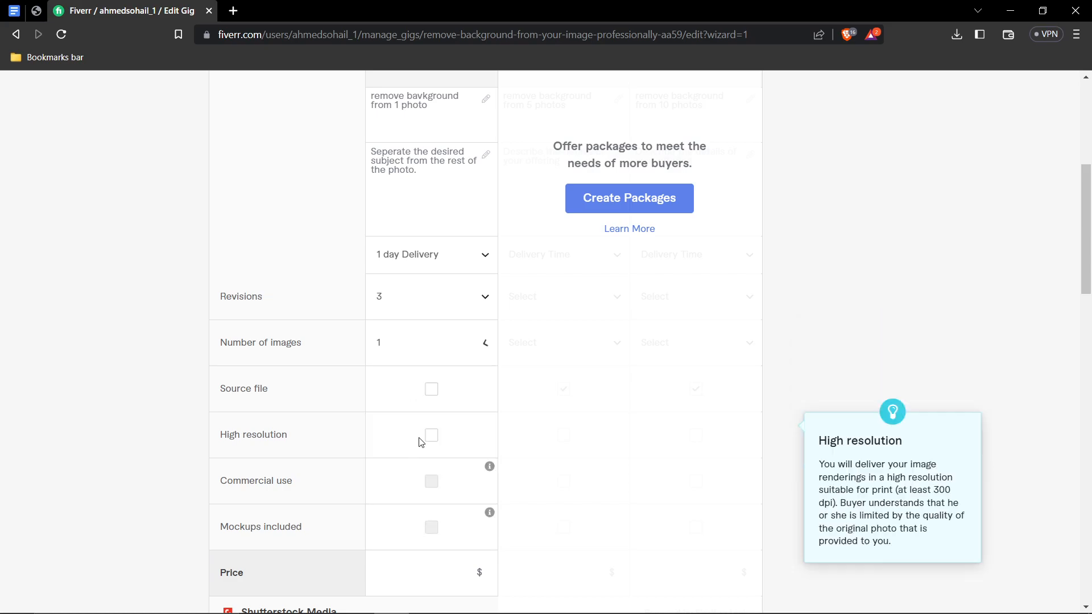
# - Scroll down the Pricing step toward the package delivery, revision and image options
pyautogui.scroll(-3)
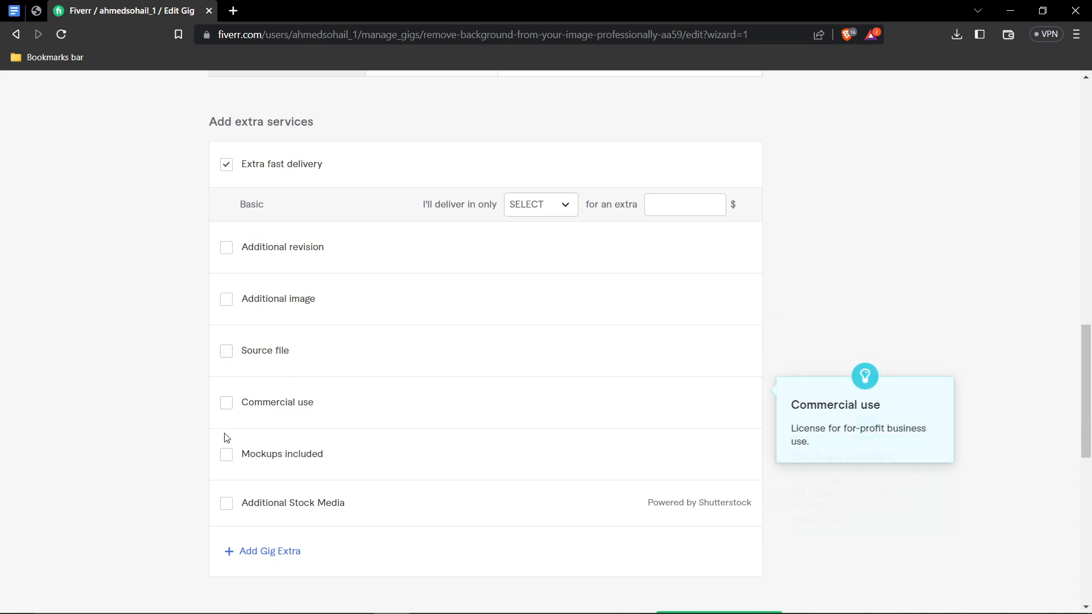
# - Turn on Extra fast delivery as a paid add-on for the basic package
pyautogui.click(227, 299)
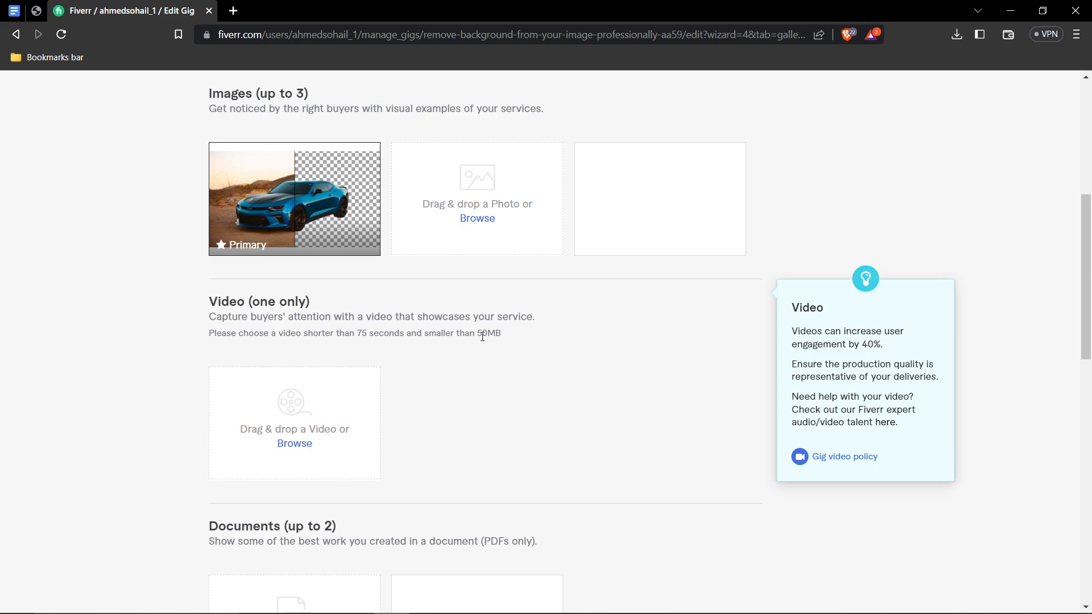
# - Declare the gallery materials as original work and save the gallery to continue to publishing
pyautogui.scroll(-3)
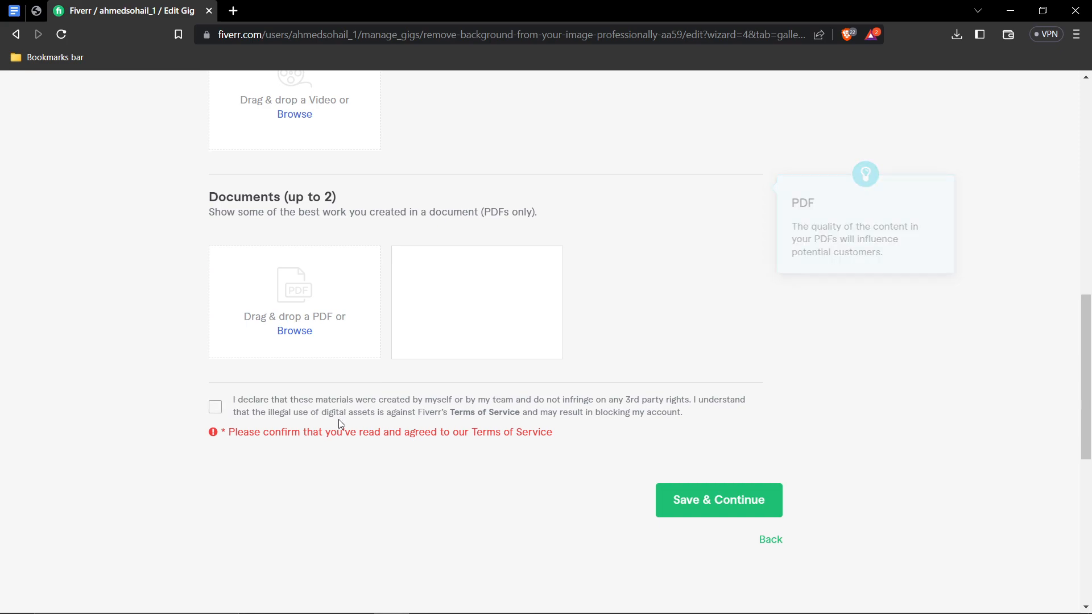
pyautogui.click(215, 406)
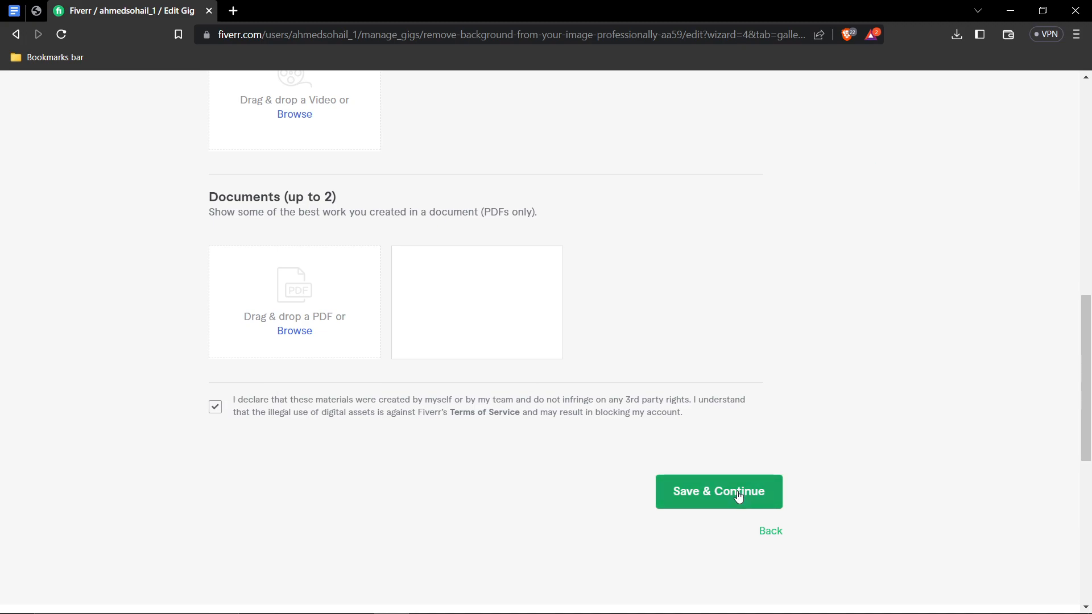
pyautogui.click(719, 491)
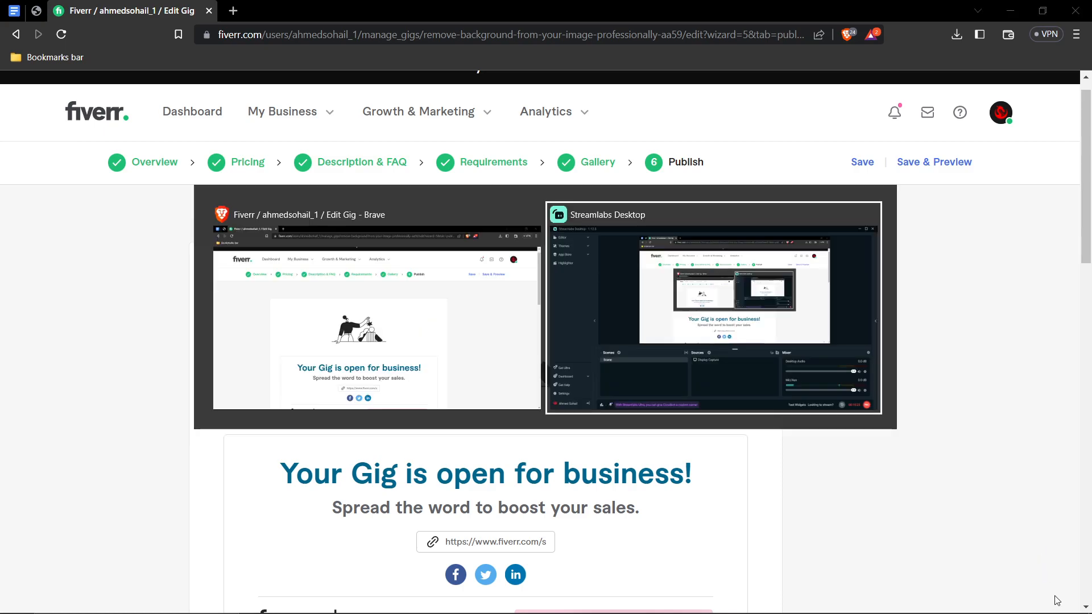